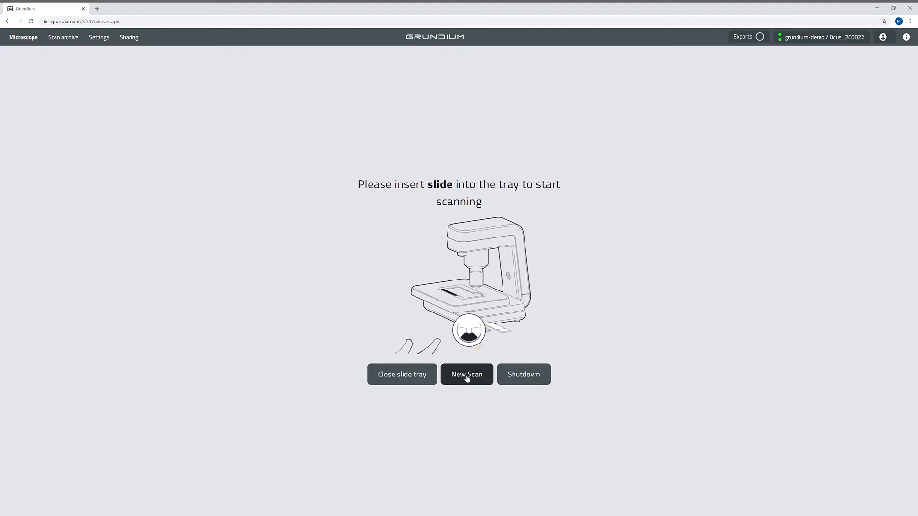
- Start a new scan so the inserted H&E slide's overview image loads
click(467, 375)
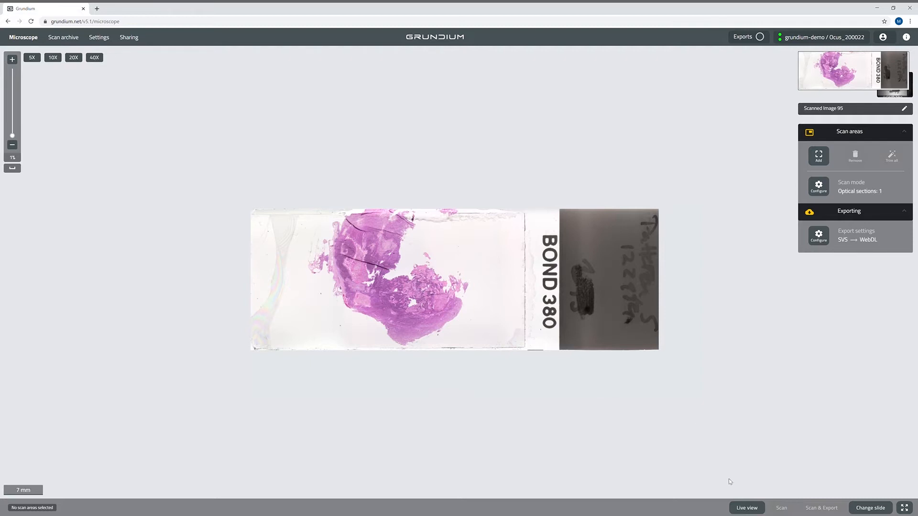
mouse_move(746, 508)
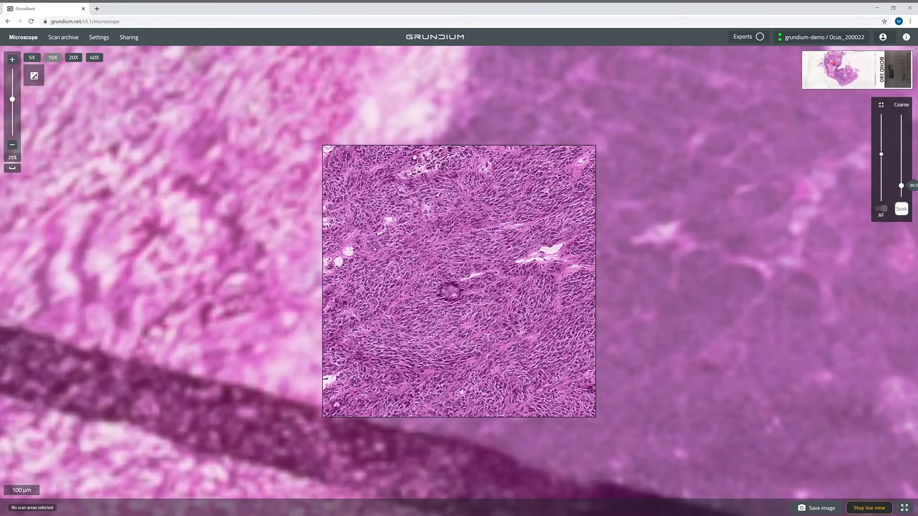
- Save a JPEG snapshot of the 100% live tissue view, then stop Live View
click(94, 57)
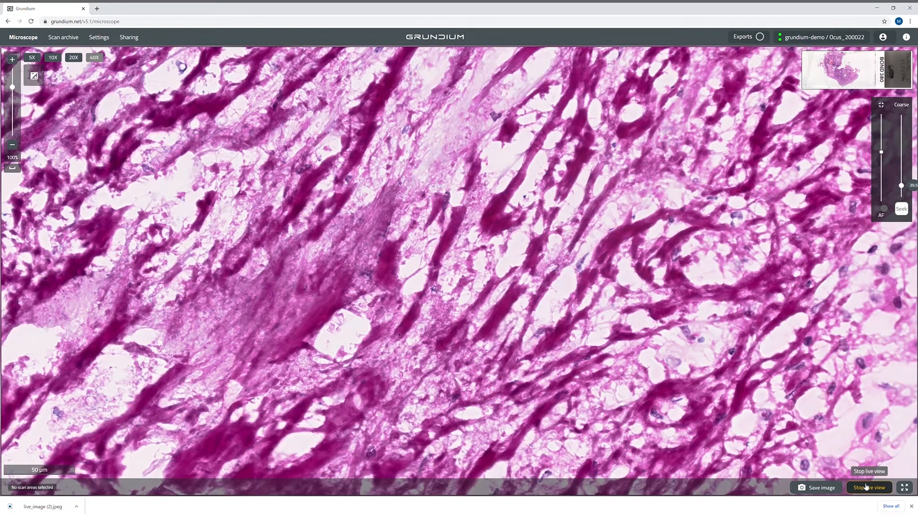
click(868, 488)
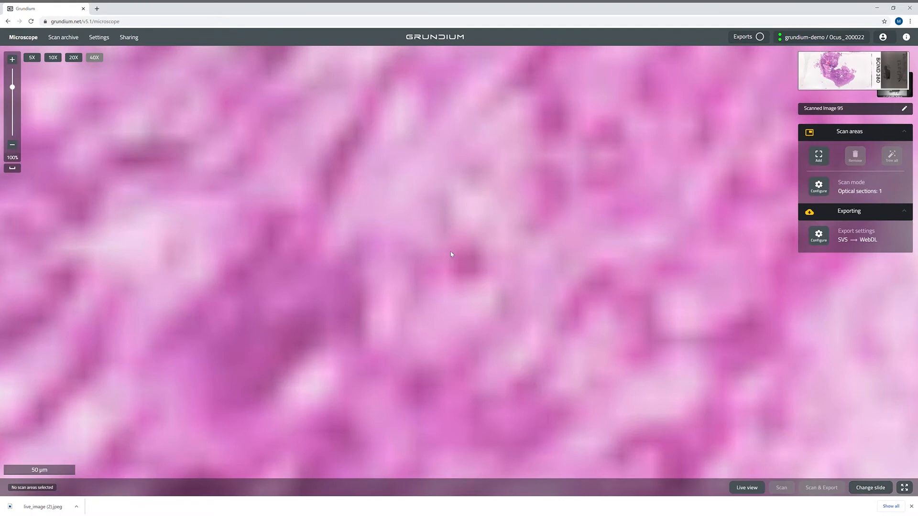